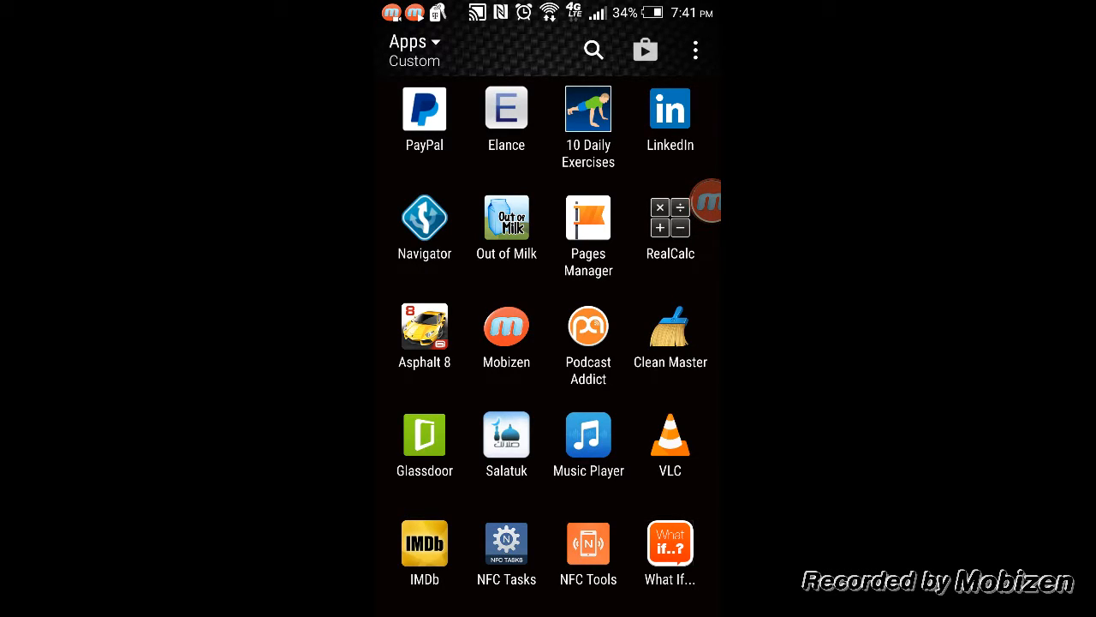
Launch NFC Tools, view the Other tag operations, then switch to the Write section
{"action": "left_click", "coordinate": [507, 542]}
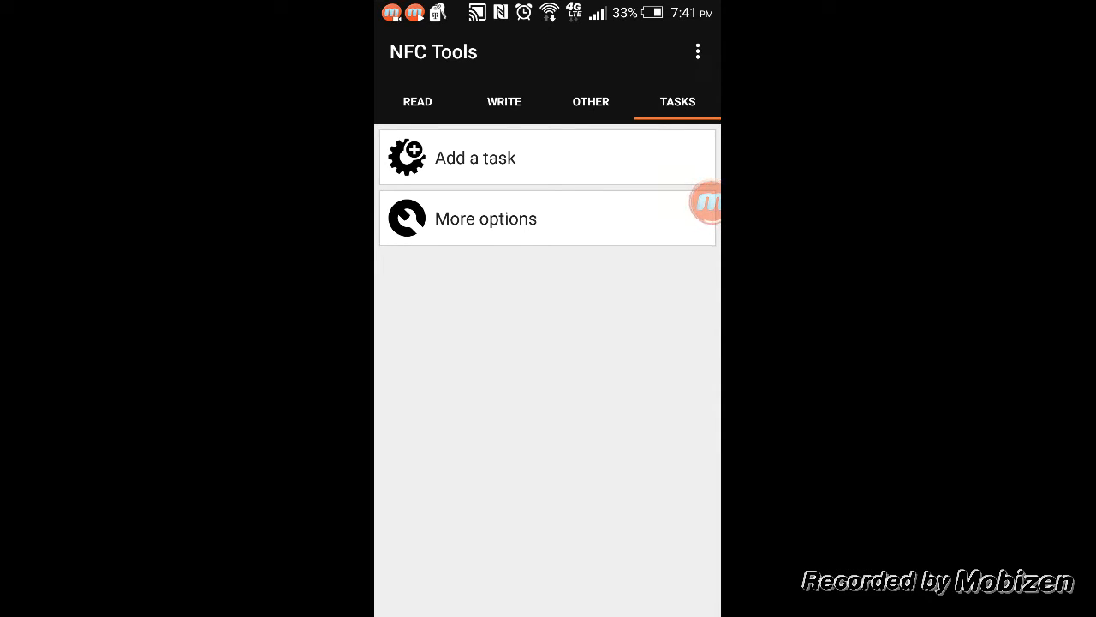
{"action": "left_click", "coordinate": [589, 102]}
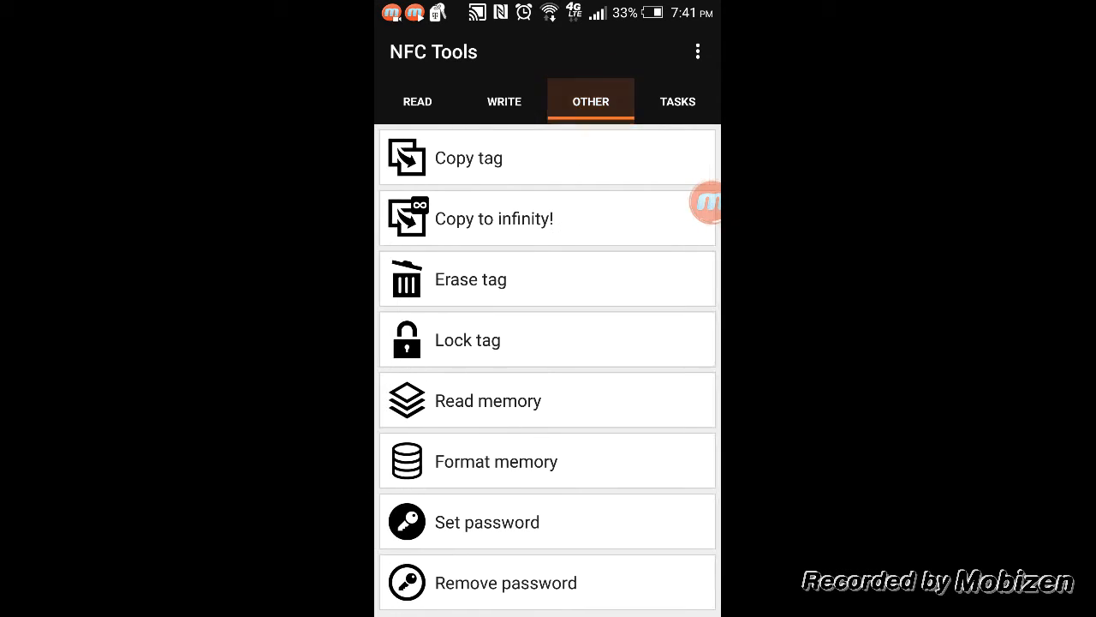
{"action": "left_click", "coordinate": [590, 102]}
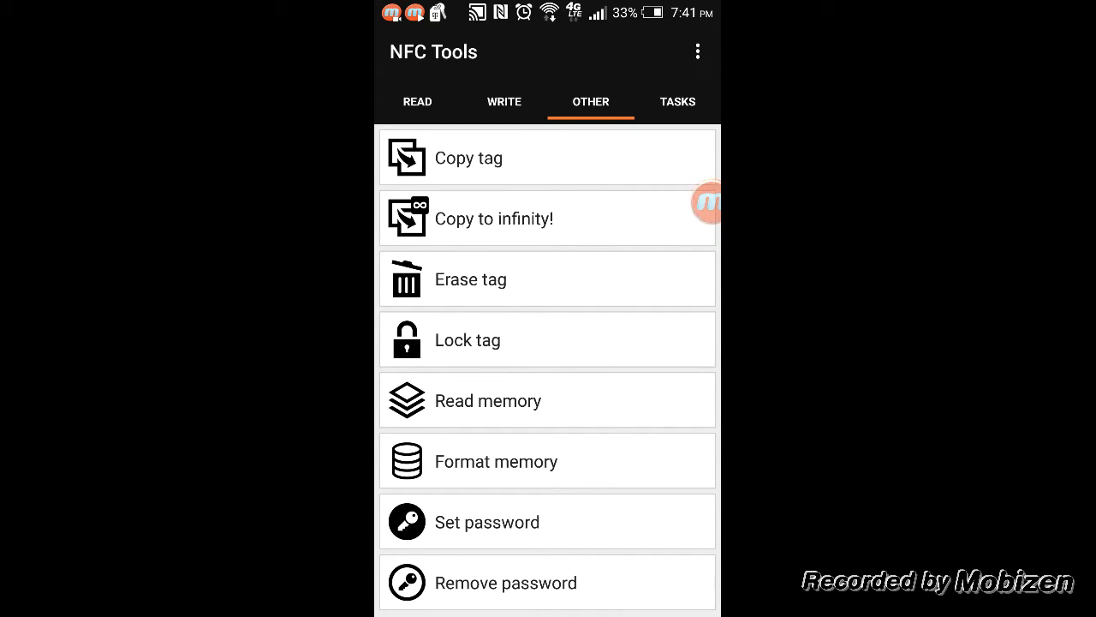
{"action": "left_click", "coordinate": [504, 101]}
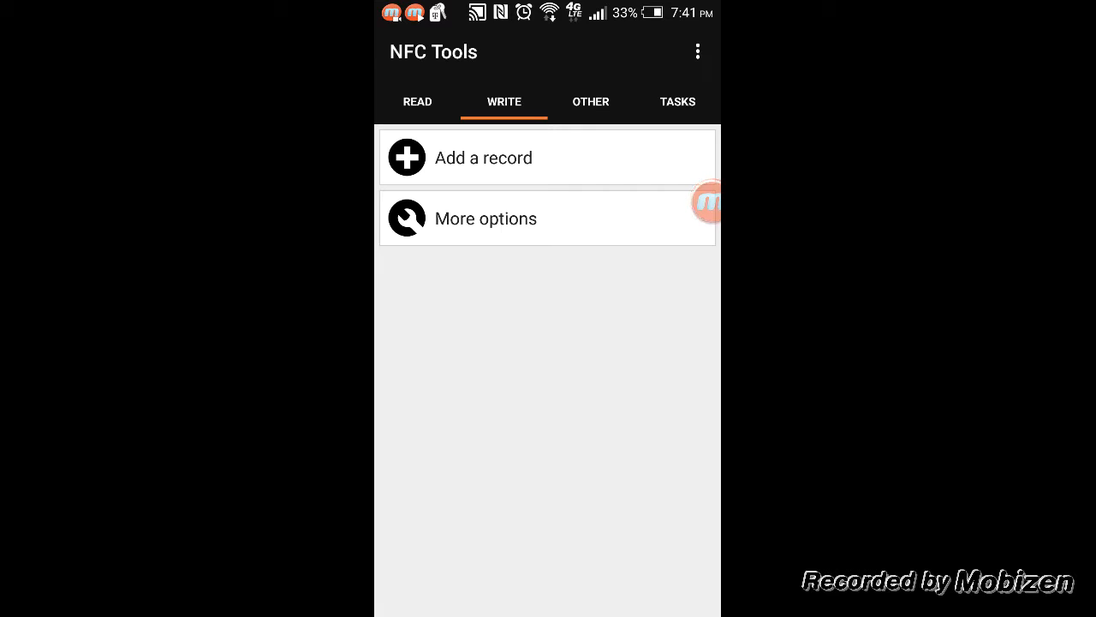
Read the scanned tag: ISO 14443-3A, 53/716 bytes, writable, with Wi-Fi and Bluetooth task records
{"action": "left_click", "coordinate": [418, 101]}
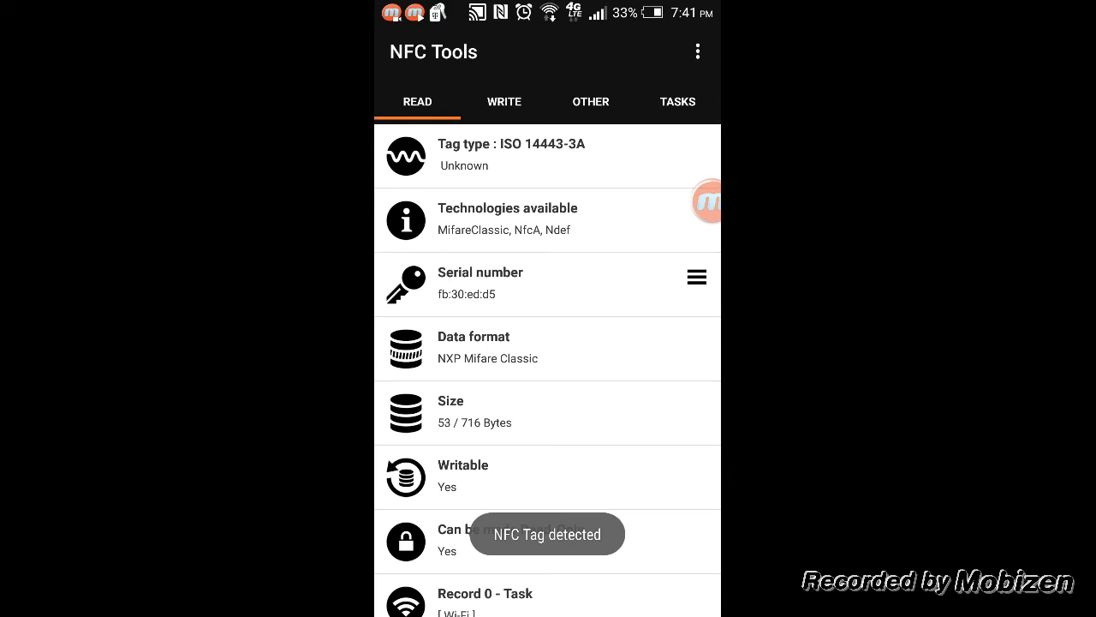
{"action": "scroll", "scroll_direction": "down", "scroll_amount": 3}
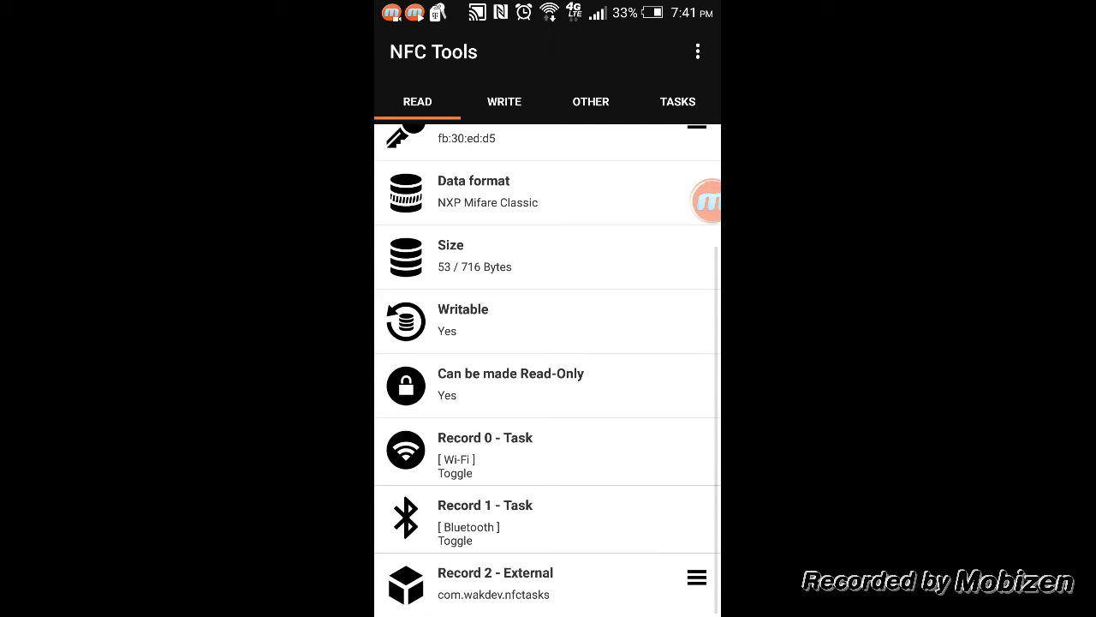
{"action": "scroll", "scroll_direction": "down", "scroll_amount": 3}
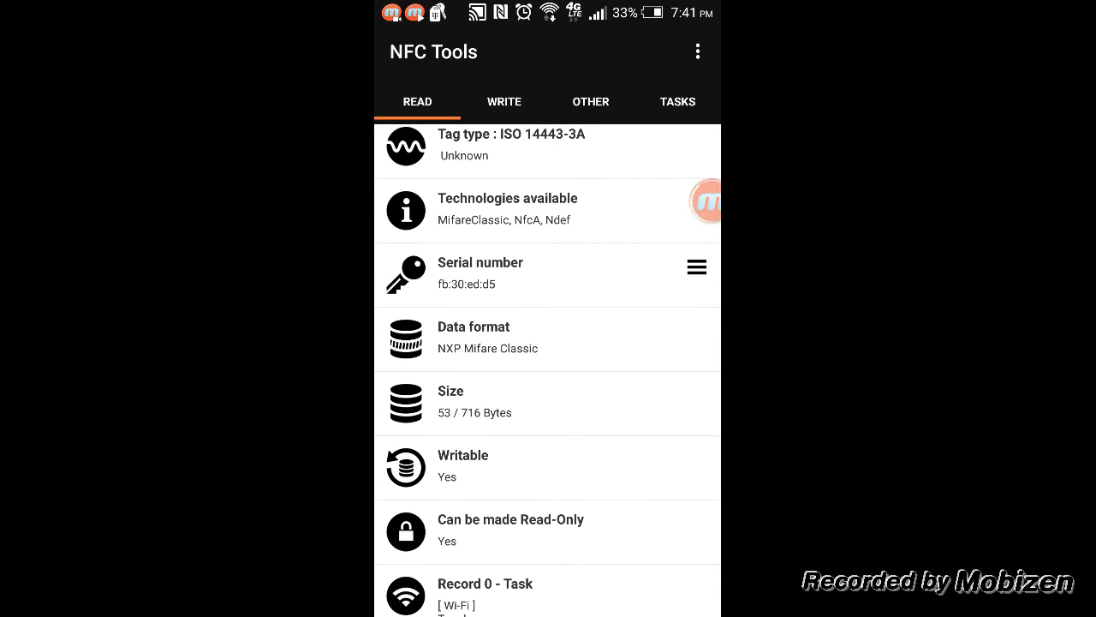
{"action": "scroll", "scroll_direction": "down", "scroll_amount": 3}
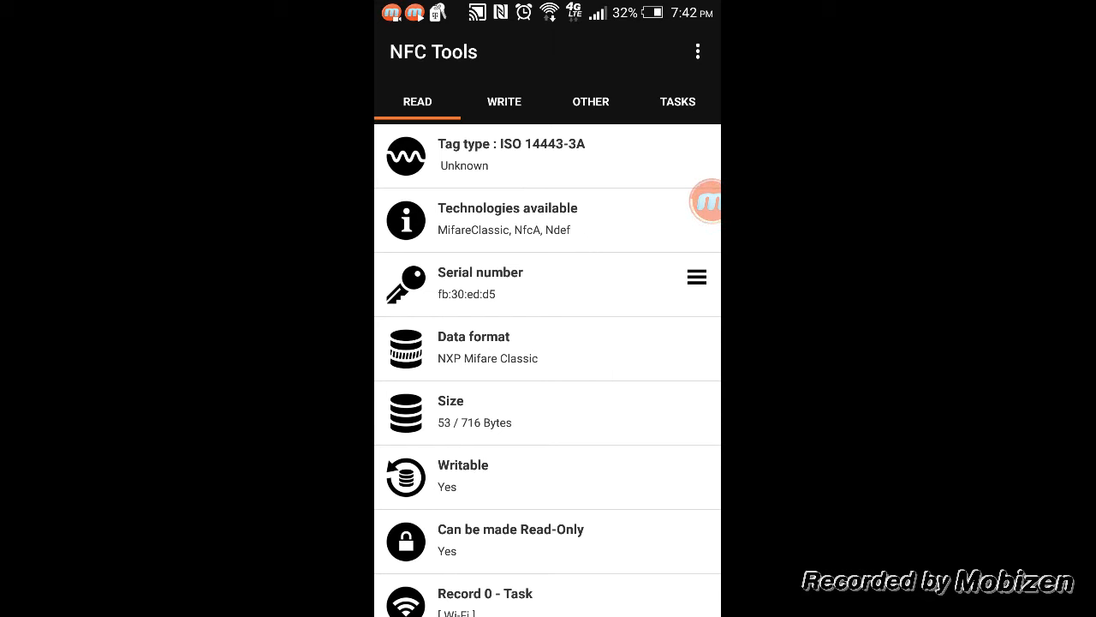
From Add a task, browse the Sound & Media task category
{"action": "left_click", "coordinate": [503, 101]}
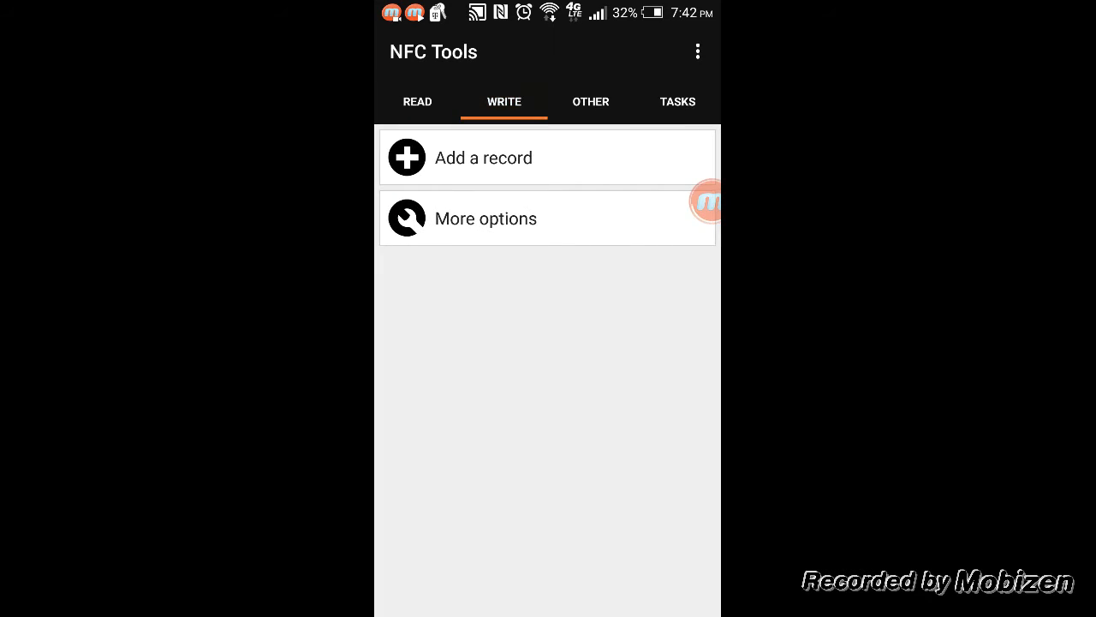
{"action": "left_click", "coordinate": [679, 102]}
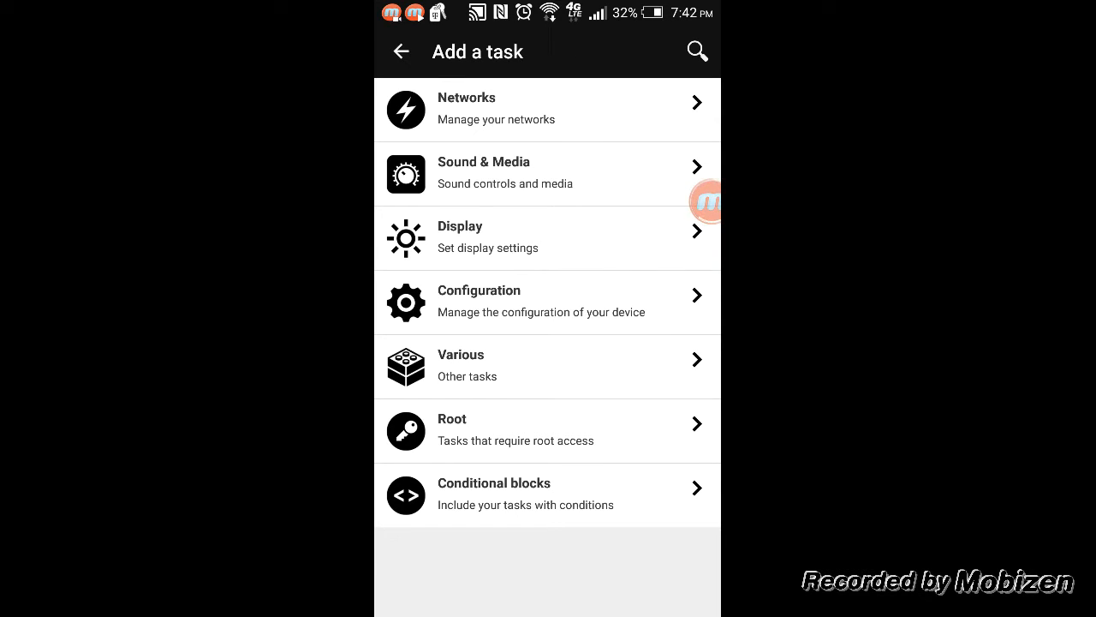
{"action": "left_click", "coordinate": [548, 110]}
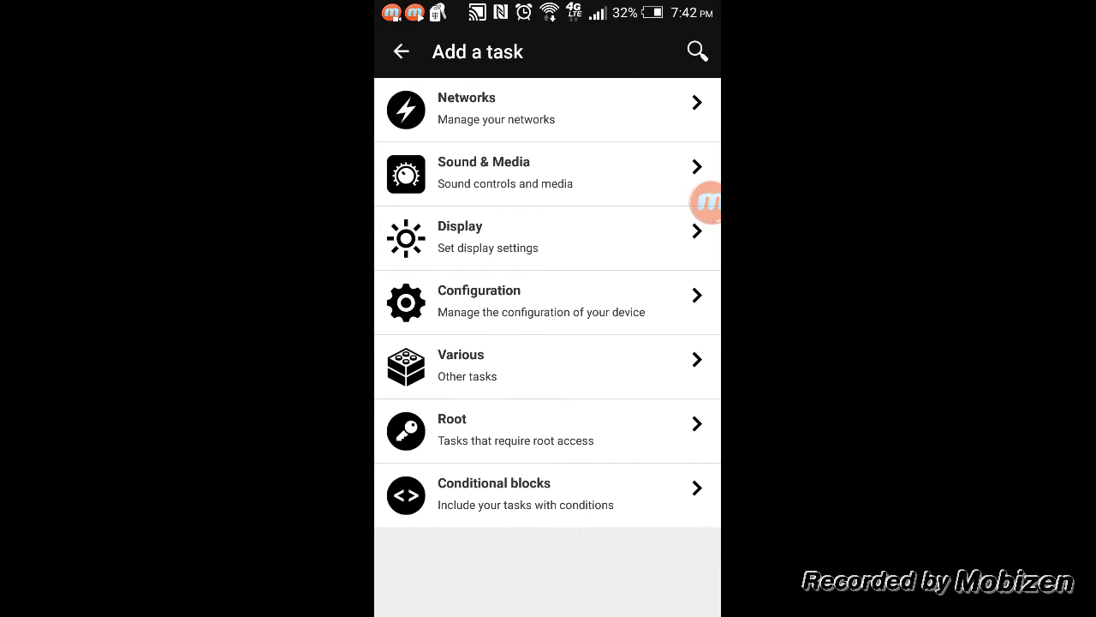
{"action": "left_click", "coordinate": [483, 172]}
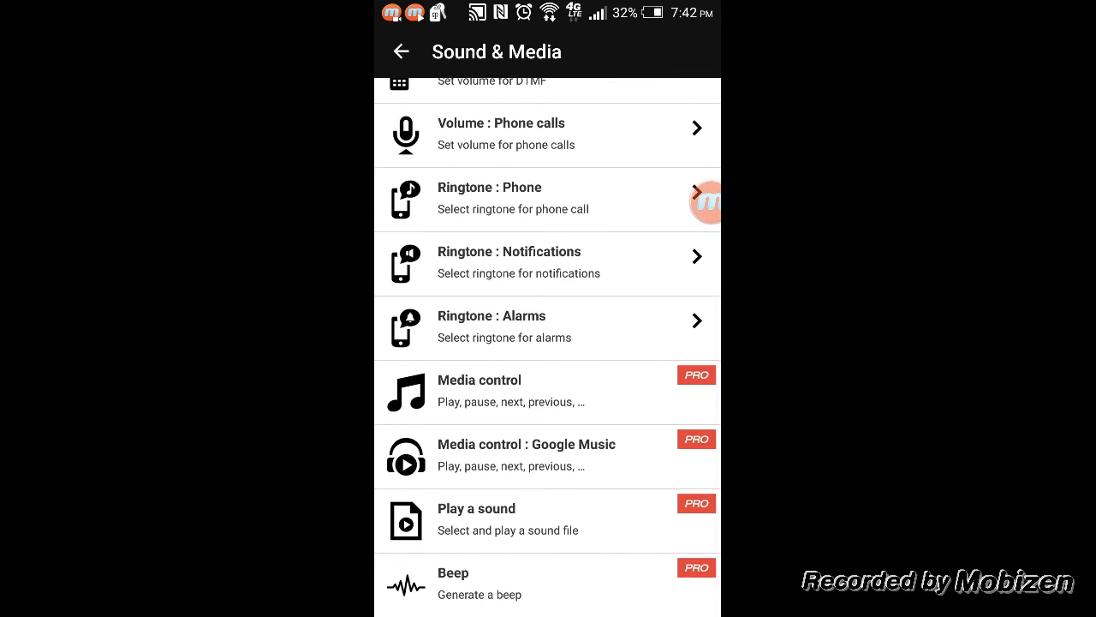
{"action": "scroll", "scroll_direction": "down", "scroll_amount": 3}
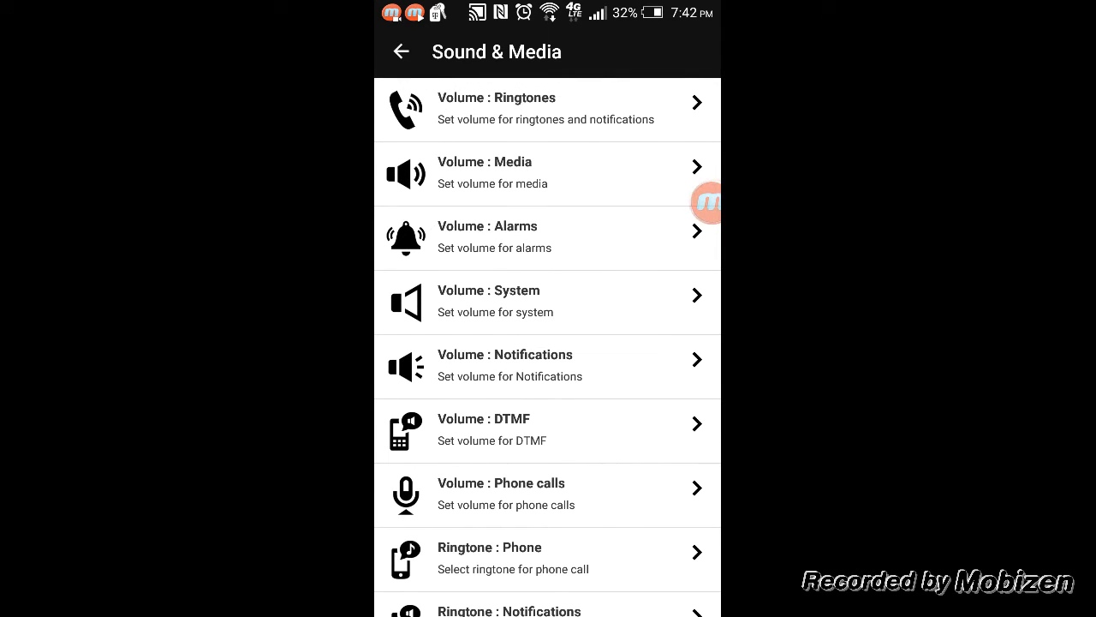
Return to the categories and view the Display tasks (brightness, sleep, auto-rotate, notification light)
{"action": "left_click", "coordinate": [400, 52]}
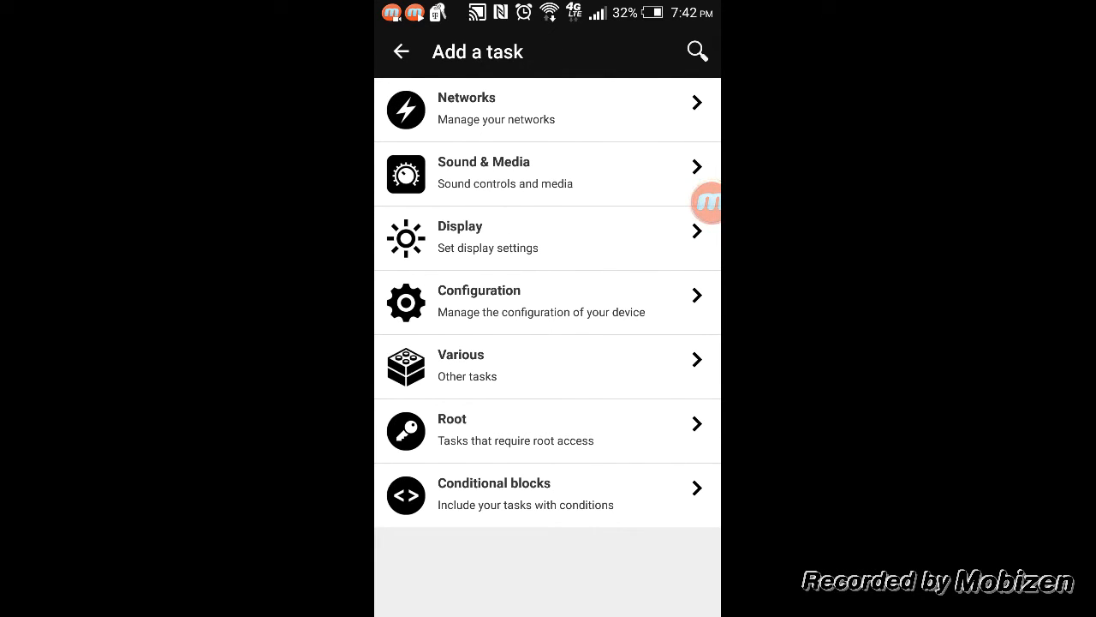
{"action": "left_click", "coordinate": [459, 236]}
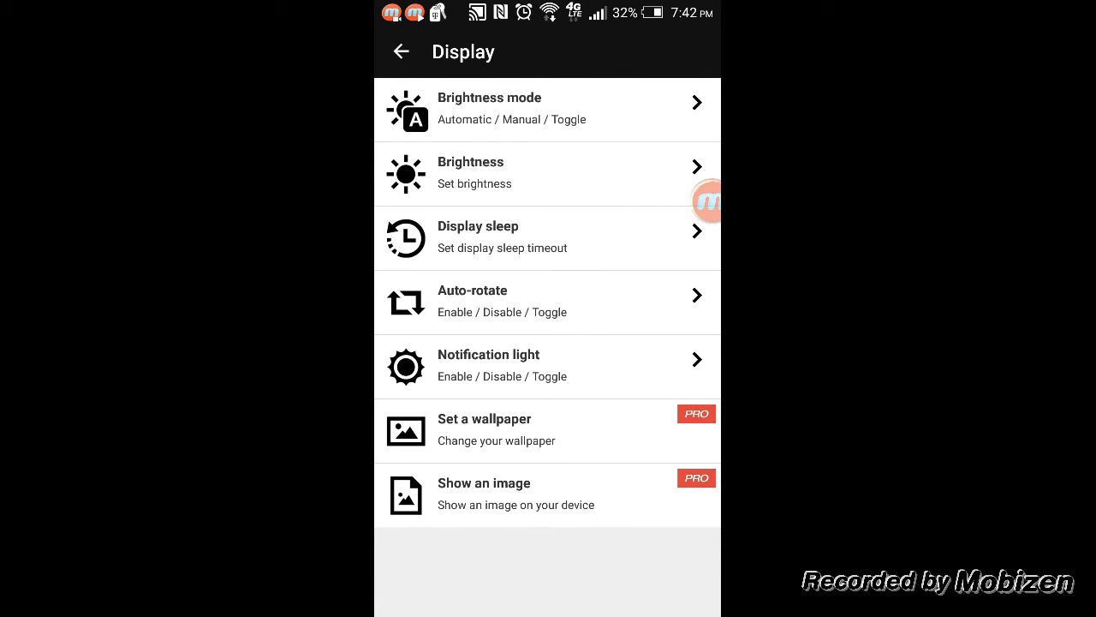
Browse the Configuration task category and return to the Add a task list
{"action": "left_click", "coordinate": [401, 51]}
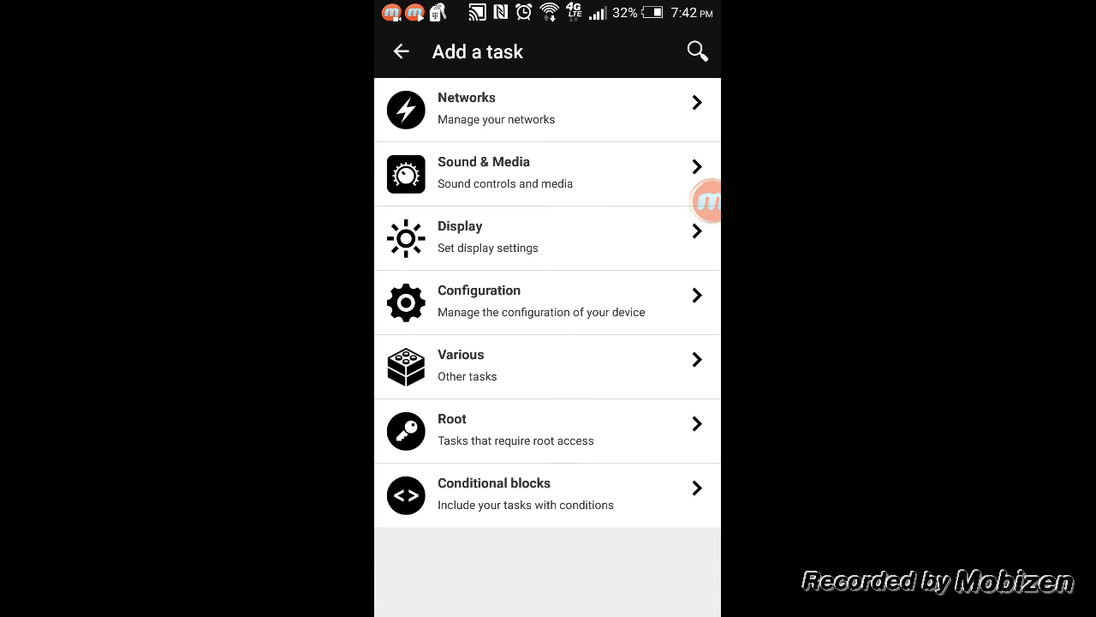
{"action": "left_click", "coordinate": [480, 302]}
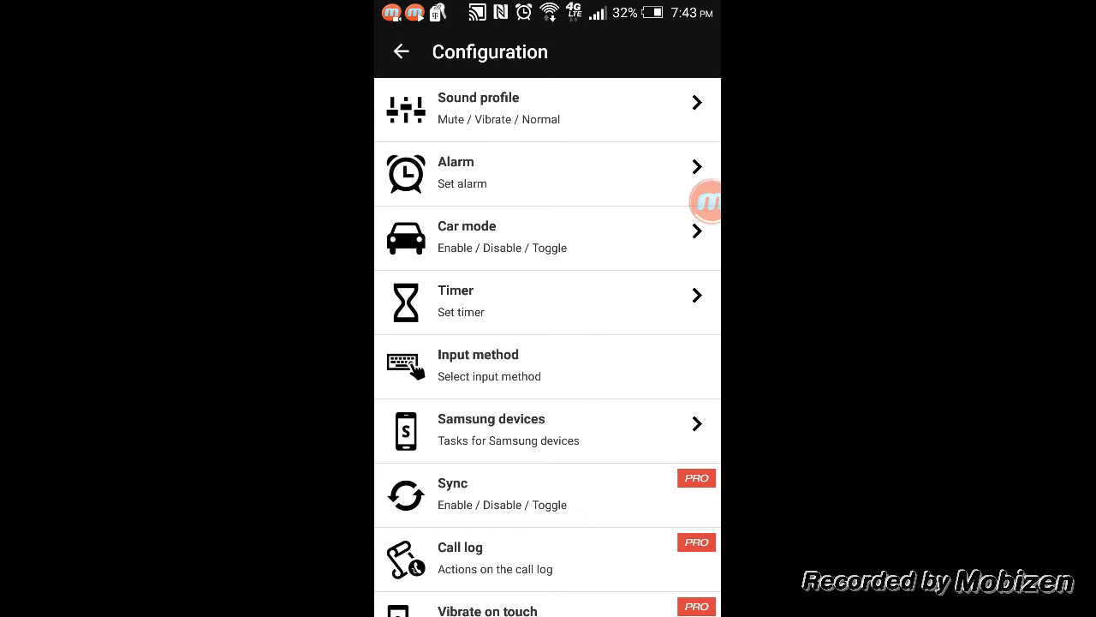
{"action": "scroll", "scroll_direction": "down", "scroll_amount": 3}
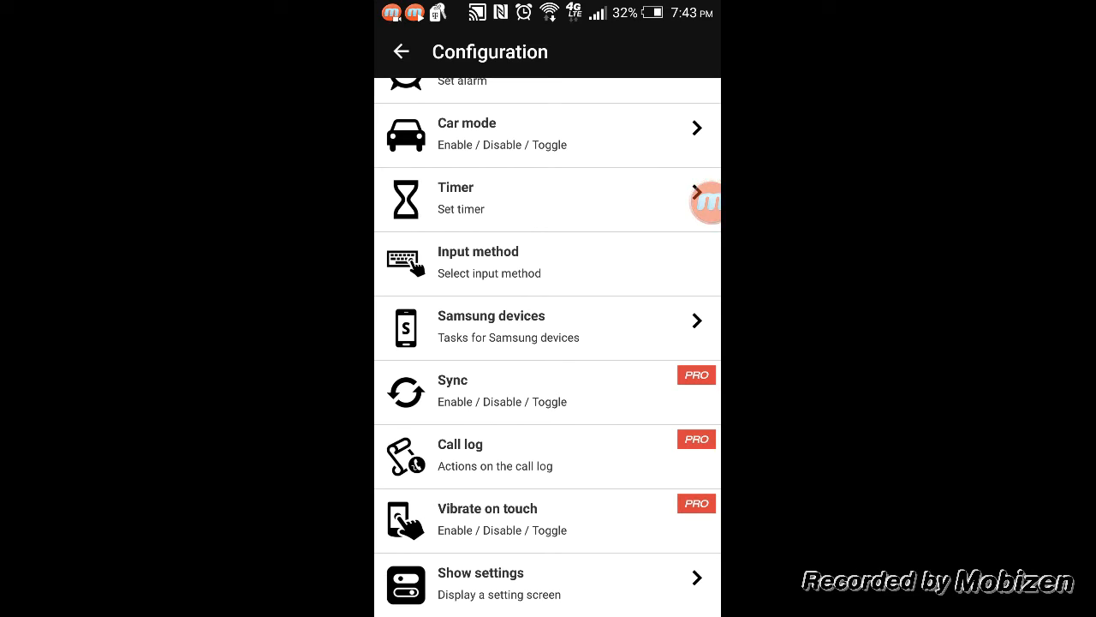
{"action": "left_click", "coordinate": [401, 51]}
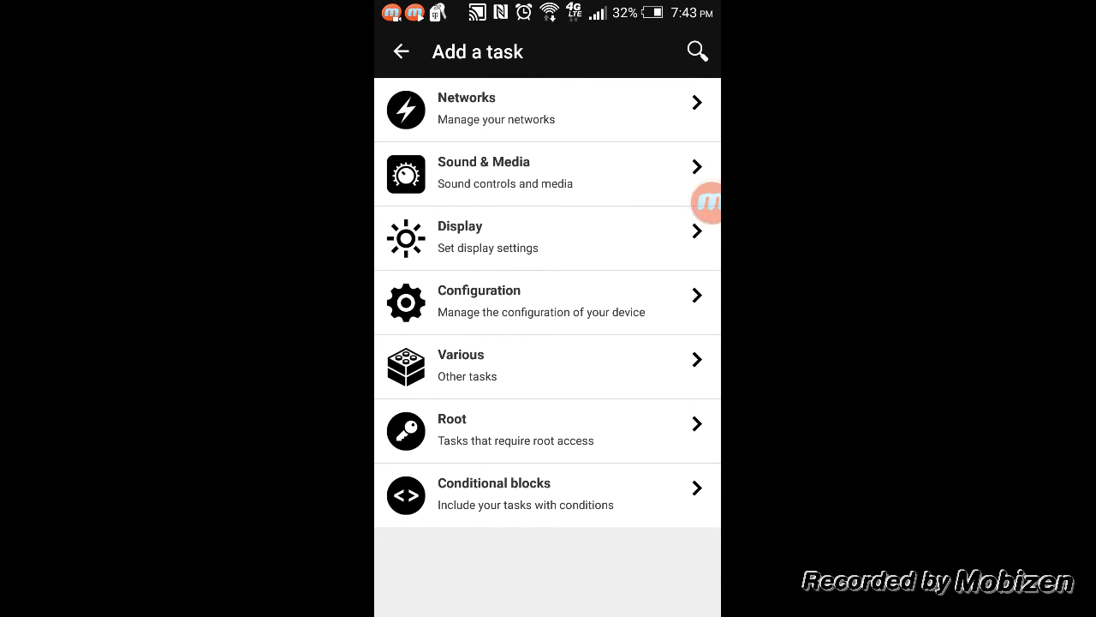
Browse the Various task category
{"action": "left_click", "coordinate": [461, 364]}
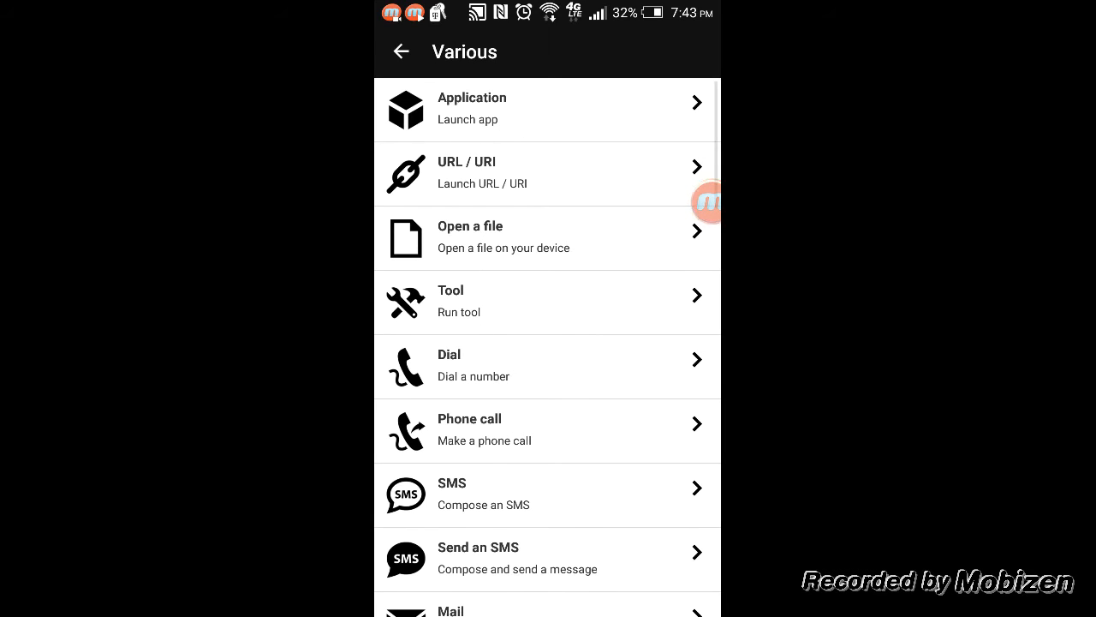
{"action": "scroll", "scroll_direction": "down", "scroll_amount": 3}
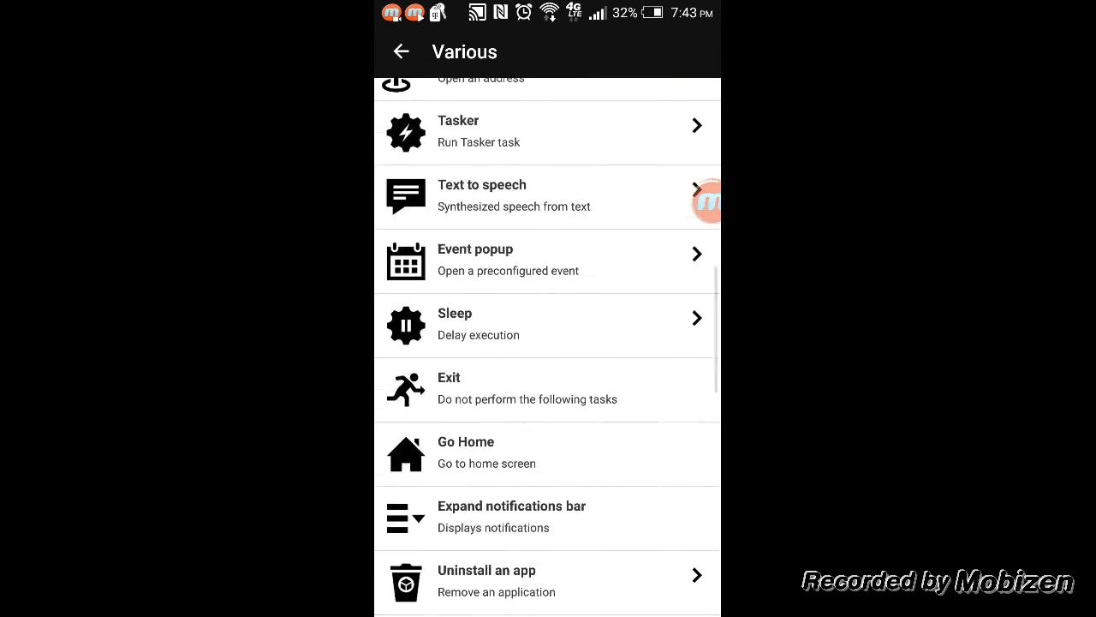
{"action": "scroll", "scroll_direction": "up", "scroll_amount": 3}
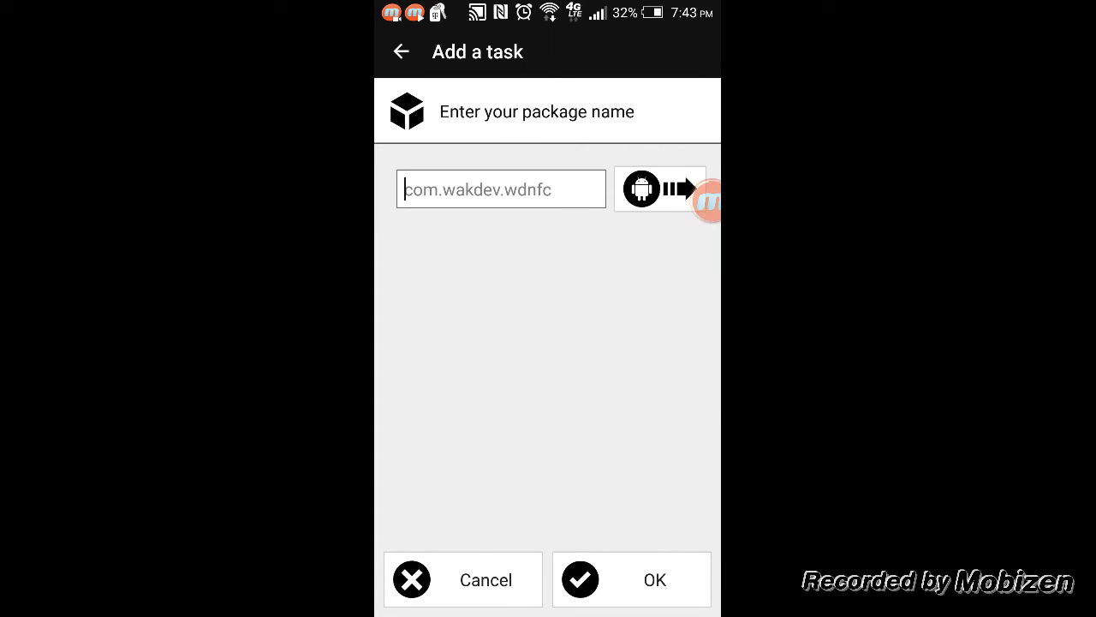
Browse the installed applications available for the Application launch task
{"action": "left_click", "coordinate": [659, 188]}
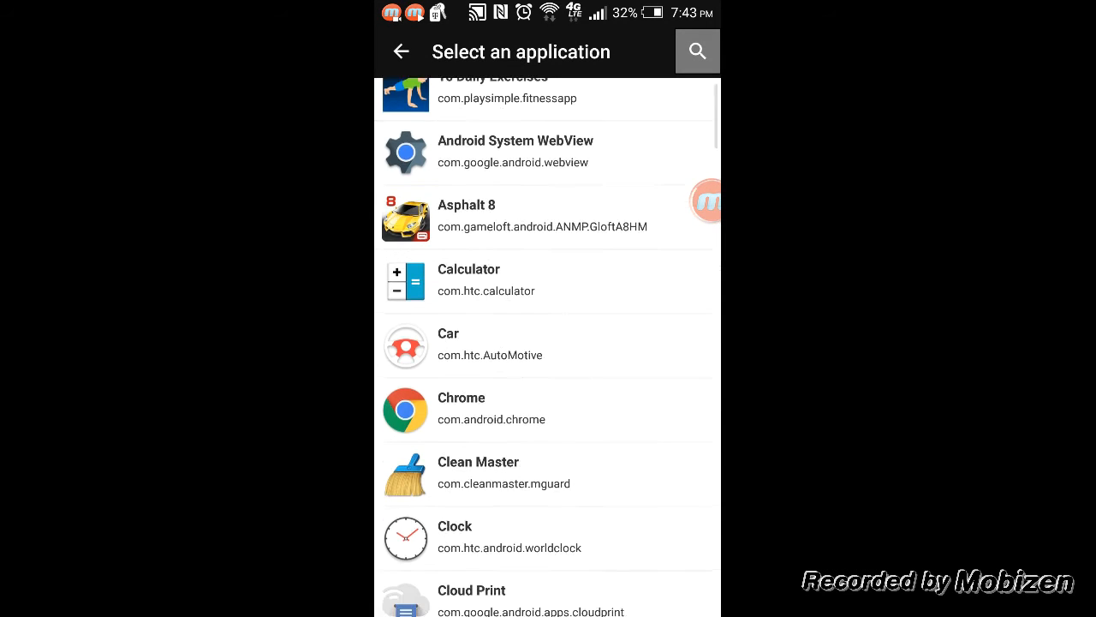
{"action": "scroll", "scroll_direction": "down", "scroll_amount": 3}
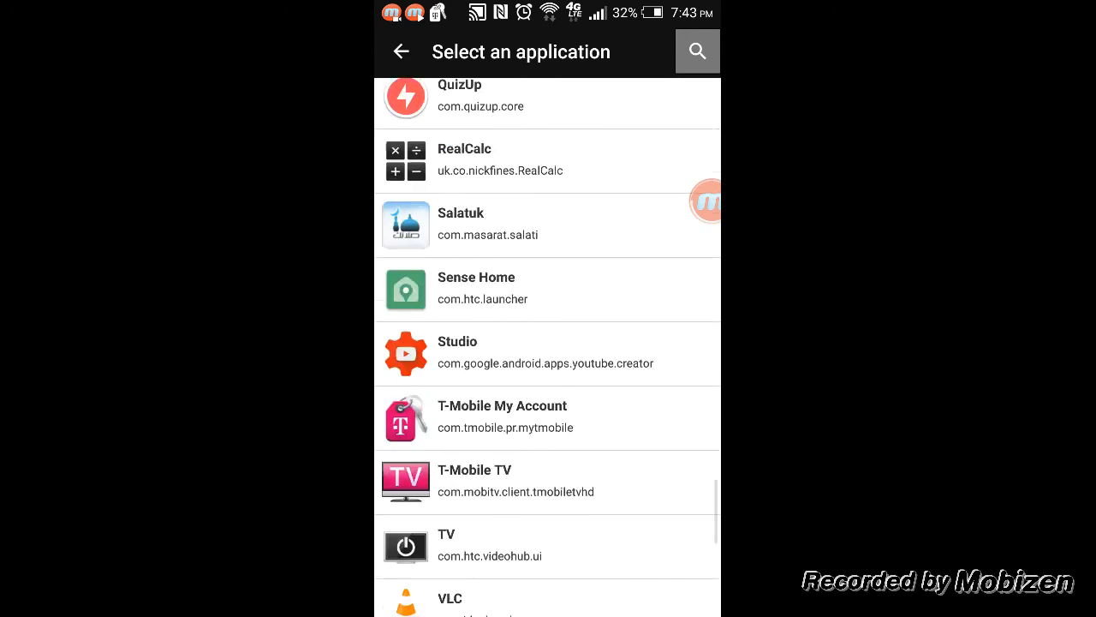
{"action": "scroll", "scroll_direction": "down", "scroll_amount": 3}
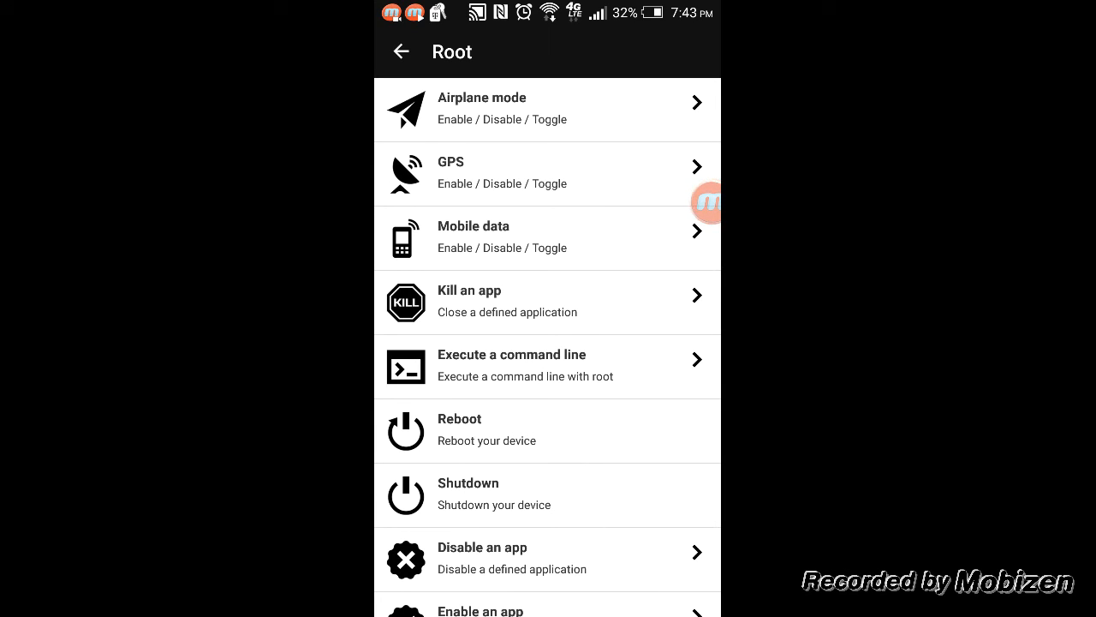
Scroll the Root tasks, return to the Tasks section and launch the NFC Tasks home screen
{"action": "scroll", "scroll_direction": "down", "scroll_amount": 3}
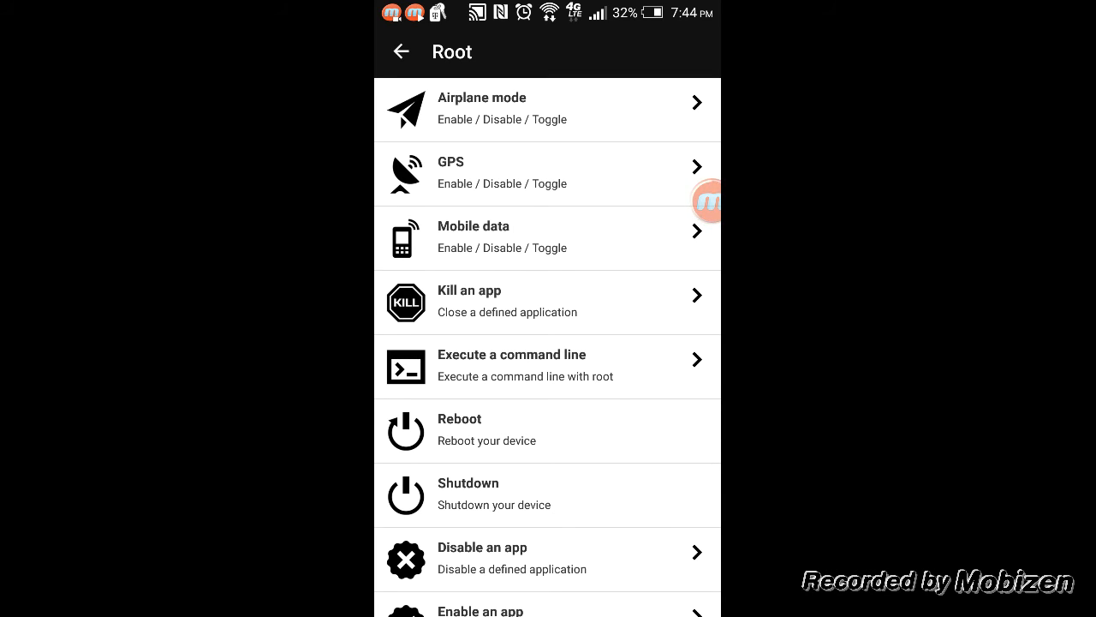
{"action": "scroll", "scroll_direction": "down", "scroll_amount": 3}
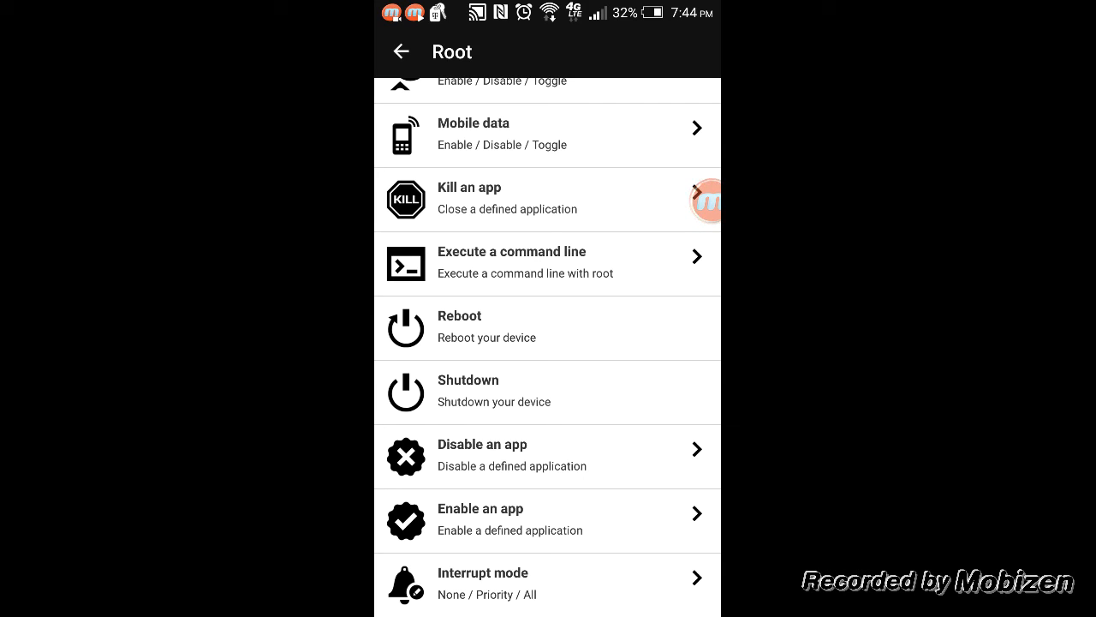
{"action": "left_click", "coordinate": [401, 52]}
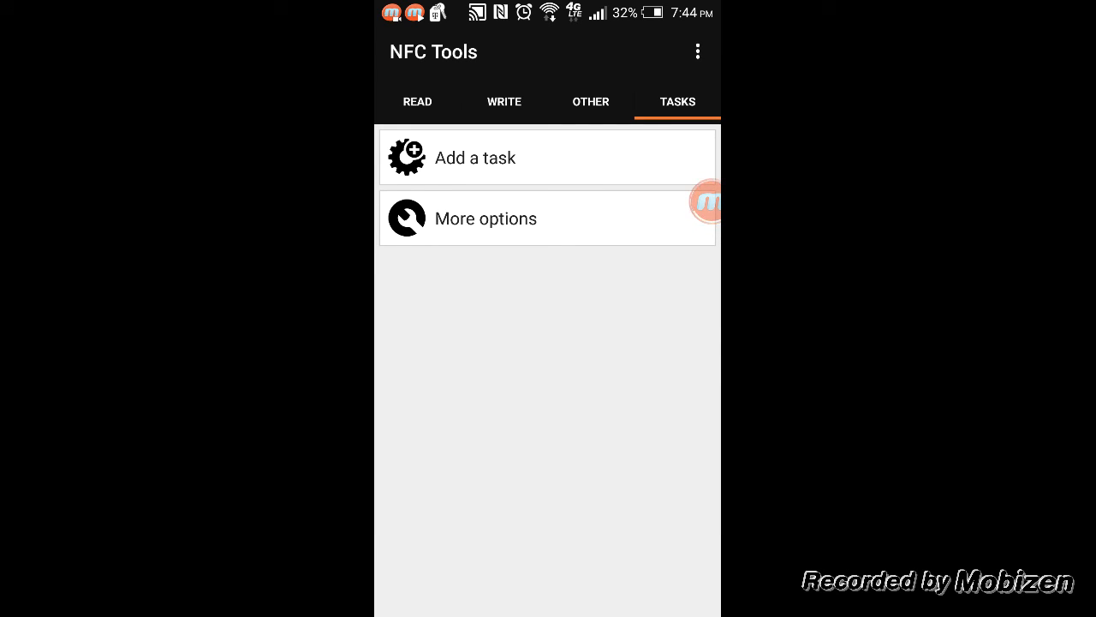
{"action": "left_click", "coordinate": [487, 219]}
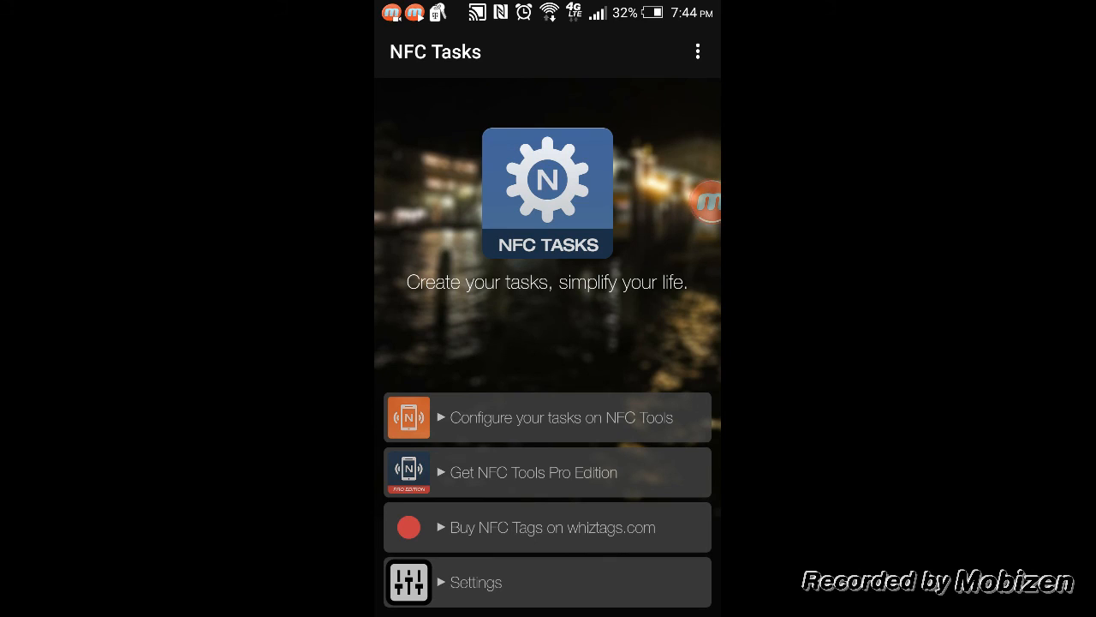